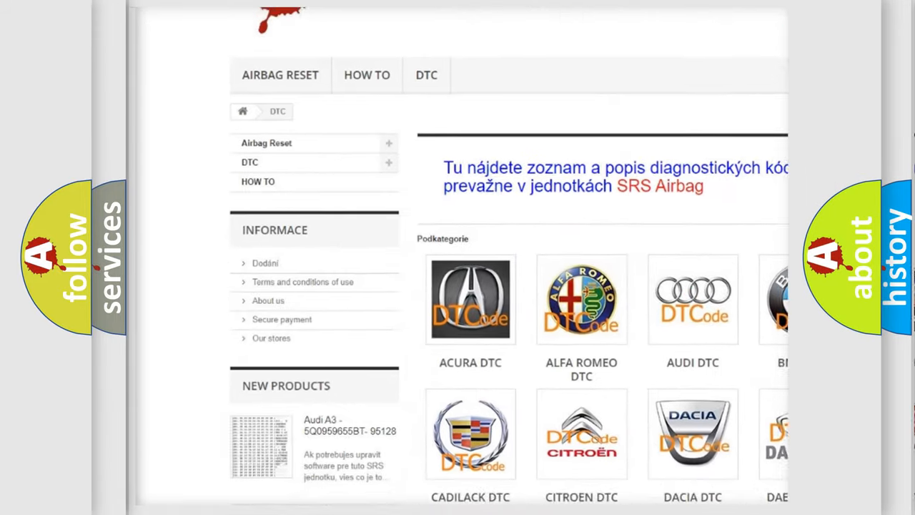
{"action": "scroll", "scroll_direction": "down", "scroll_amount": 3}
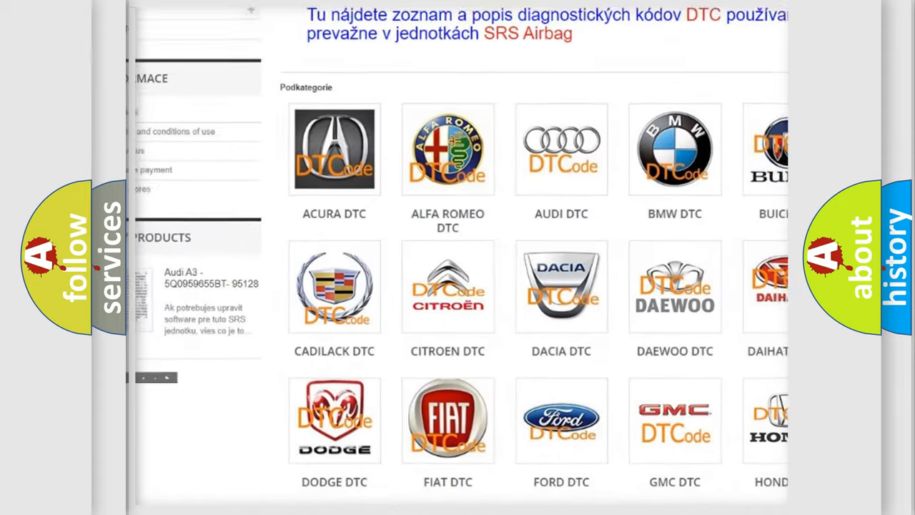